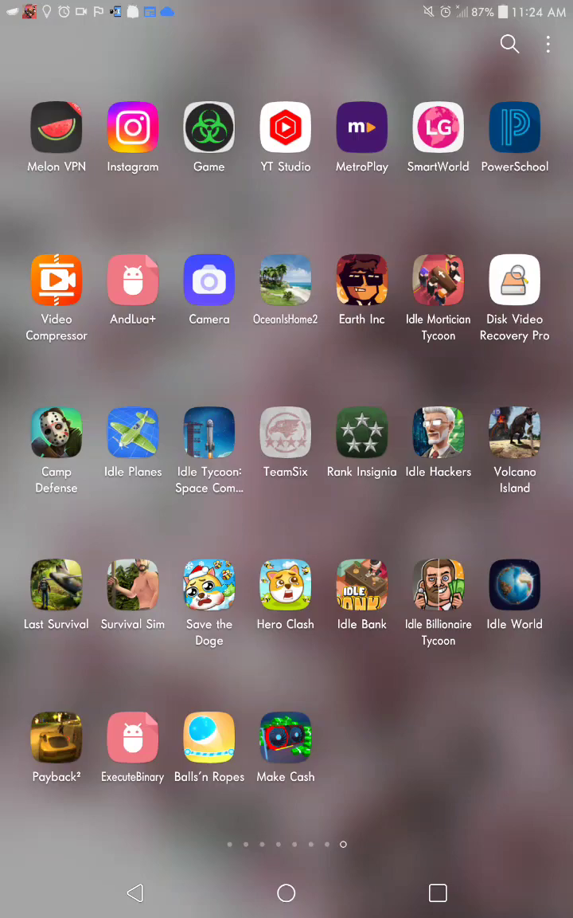
Step: Launch AndLua+, open the TOXIC_MENU project and show its min.lua script
left_click(132, 738)
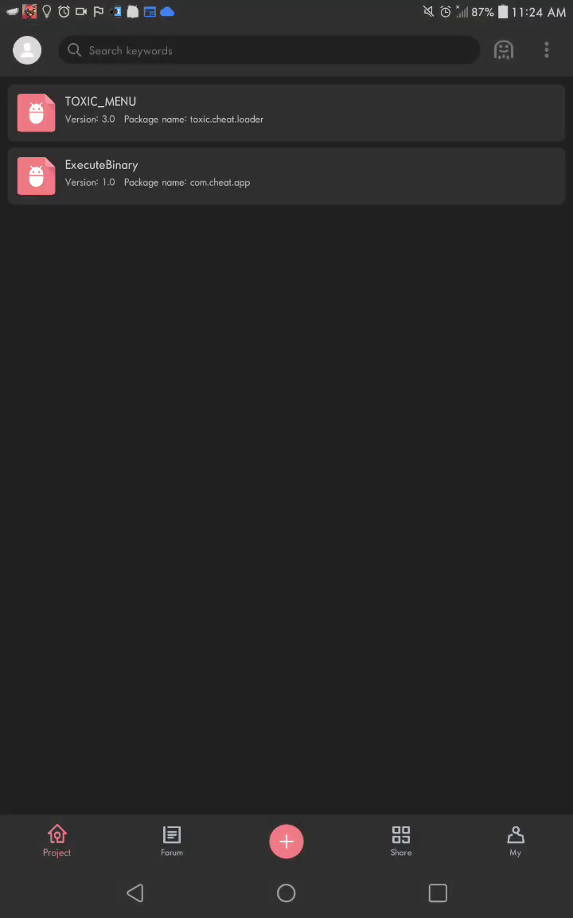
left_click(286, 892)
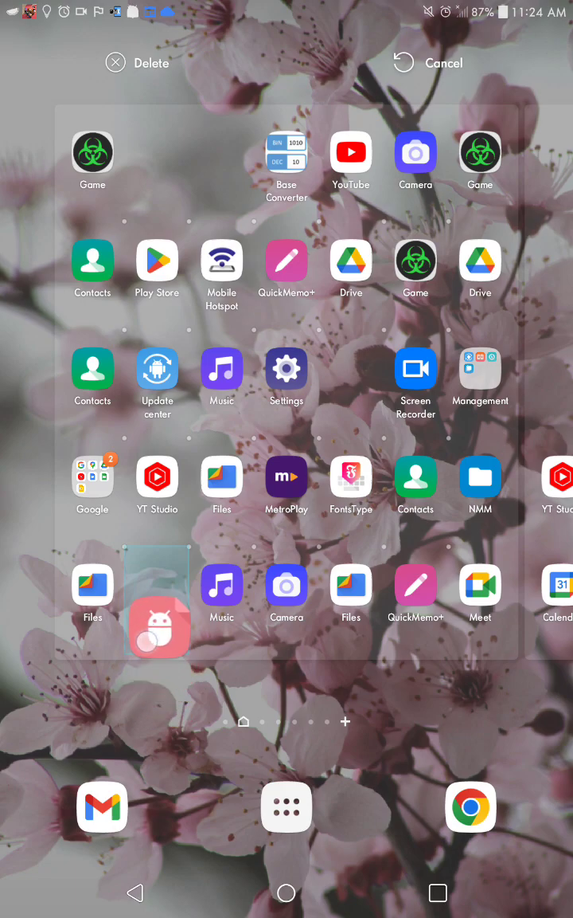
left_click(427, 62)
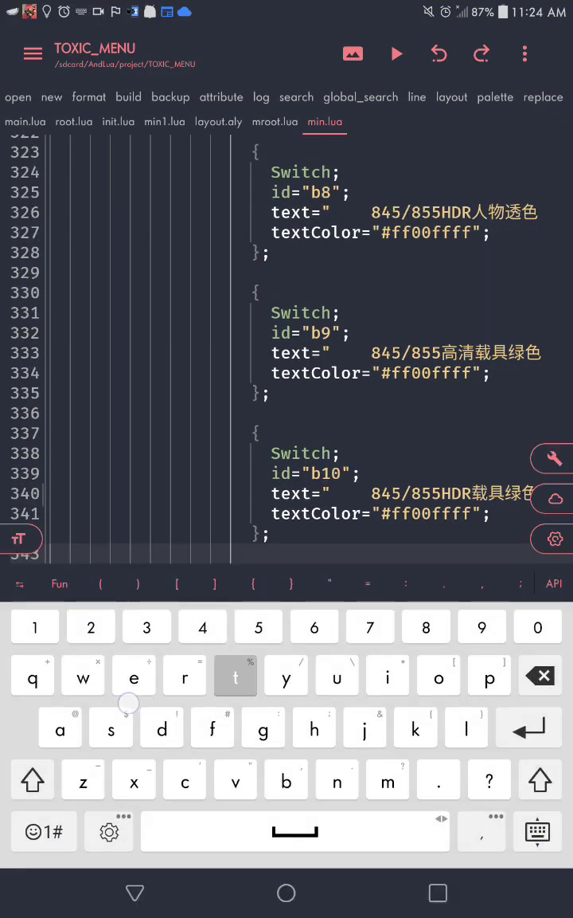
Step: Scroll to the end of min.lua and switch to the main.lua script
scroll("down", 3)
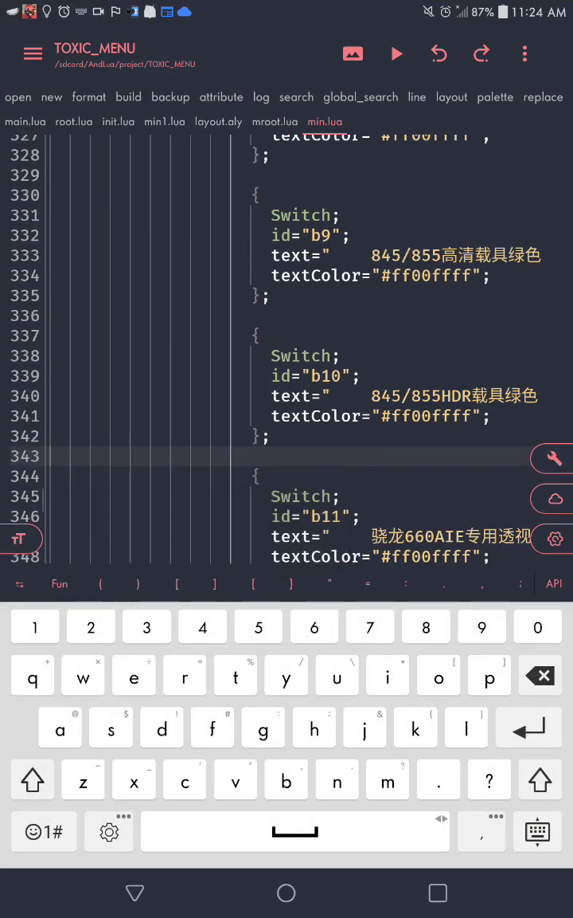
scroll("down", 3)
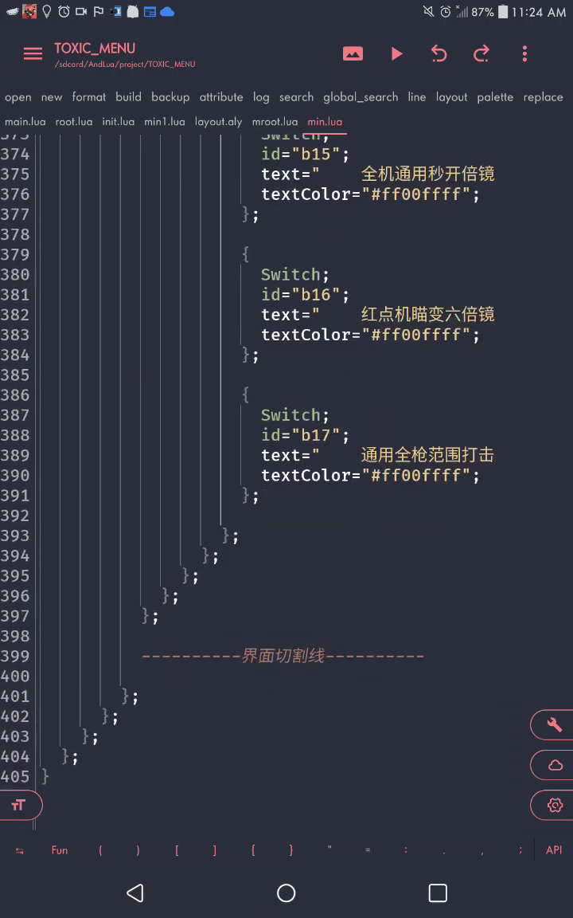
left_click(26, 121)
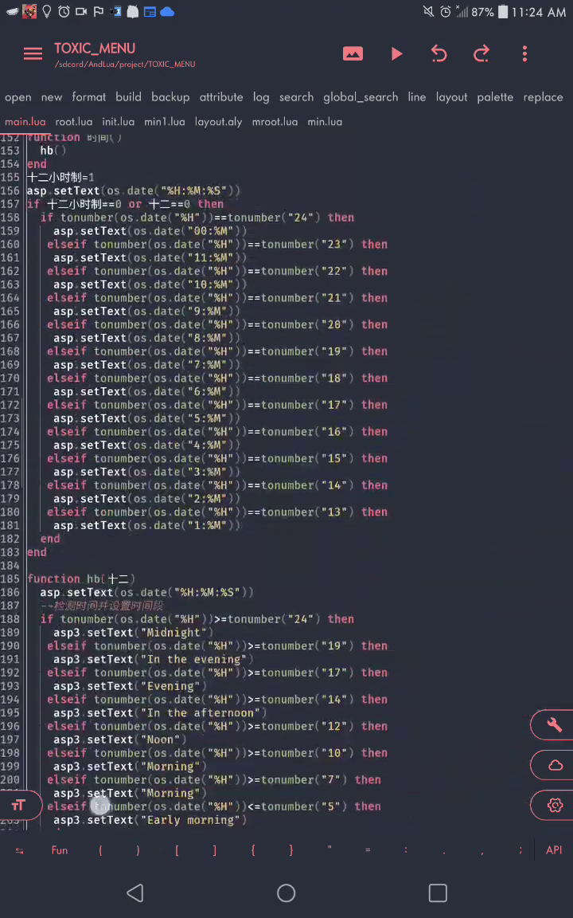
left_click(24, 121)
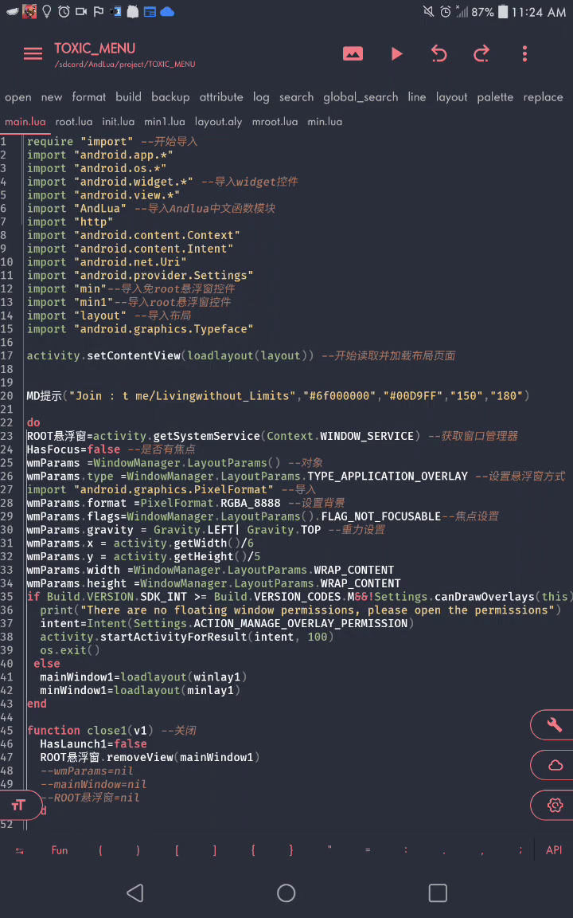
Step: Scroll through main.lua's code and enlarge the text for reading
scroll("down", 3)
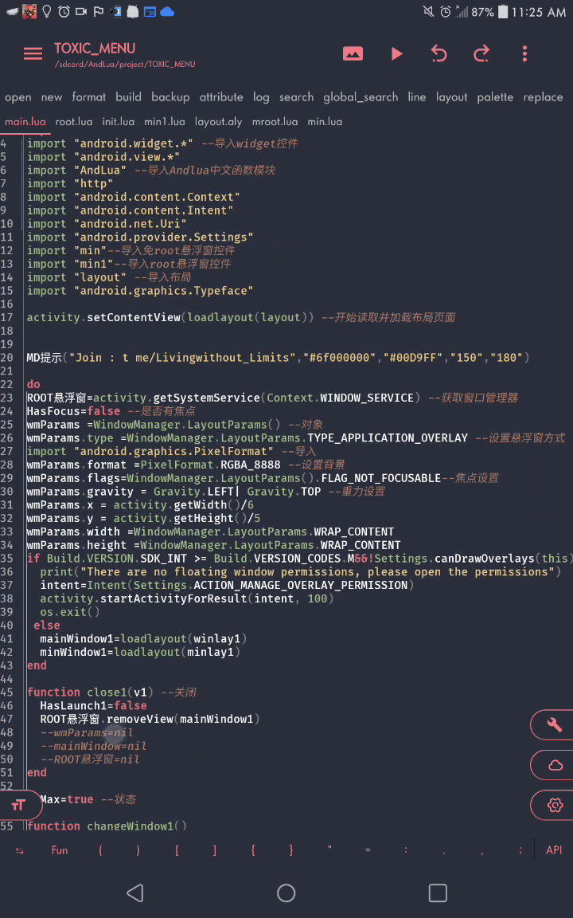
scroll("down", 3)
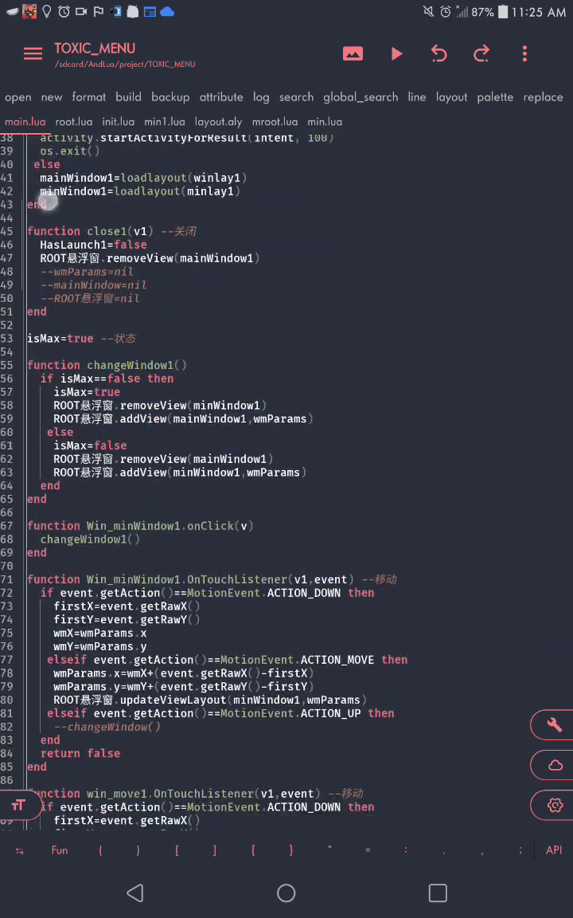
scroll("down", 3)
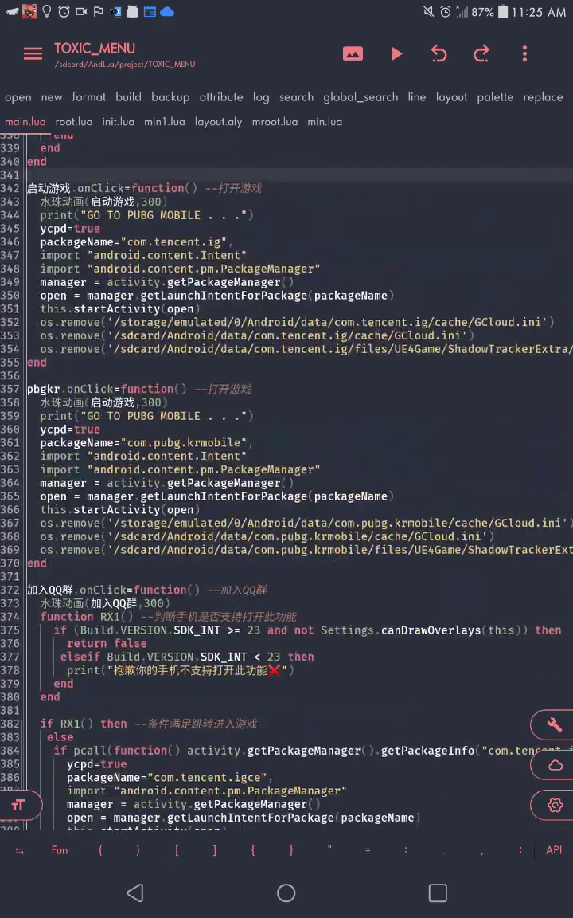
scroll("down", 3)
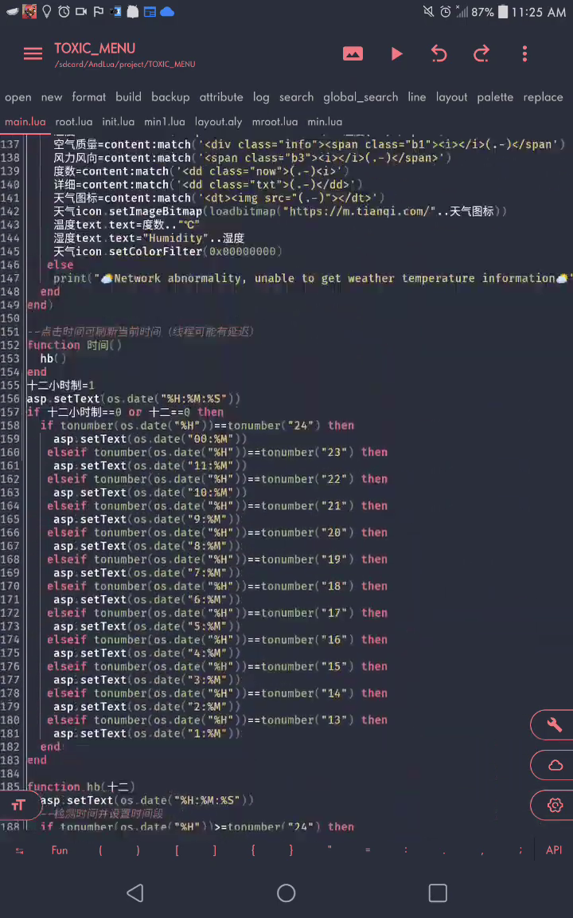
scroll("down", 3)
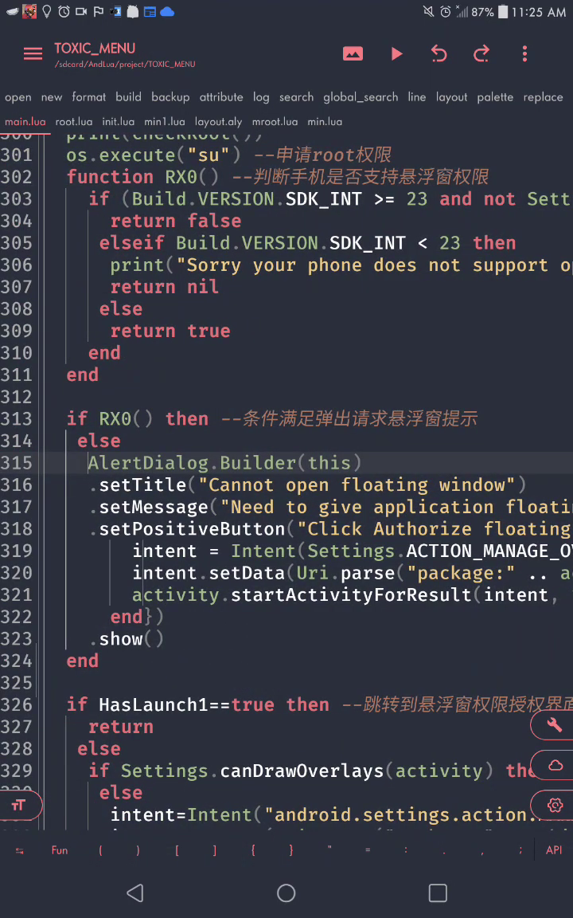
double_click(147, 462)
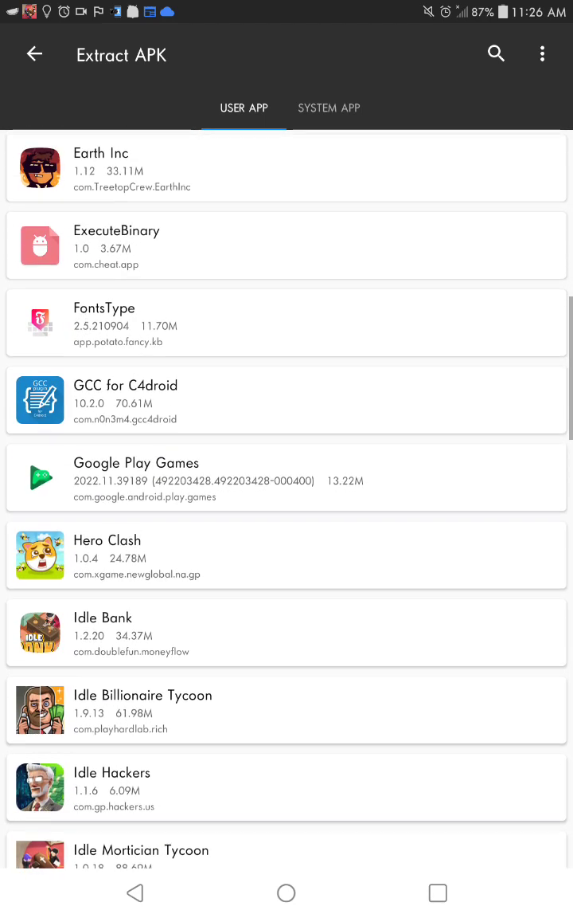
Step: Extract the ExecuteBinary app's APK and open ExecuteBinary_1.0.apk
left_click(286, 245)
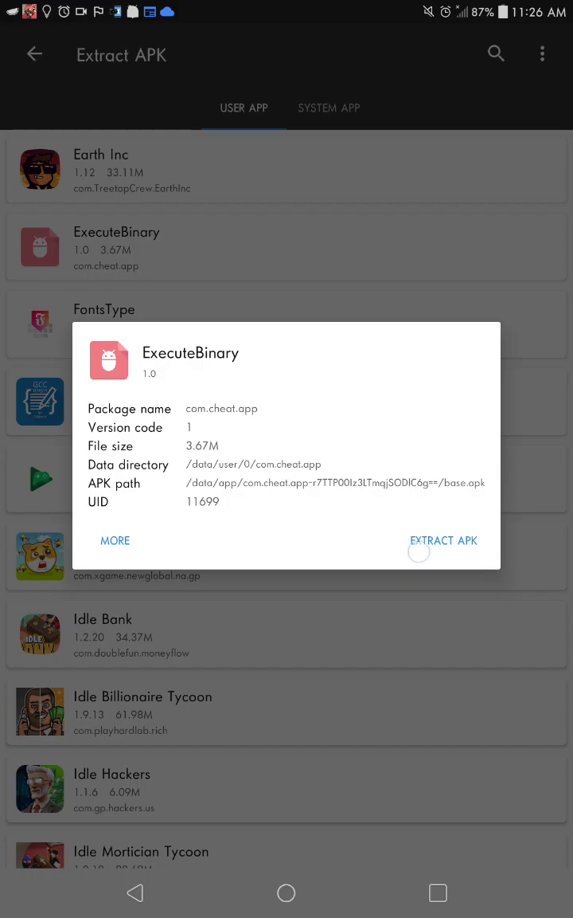
left_click(443, 540)
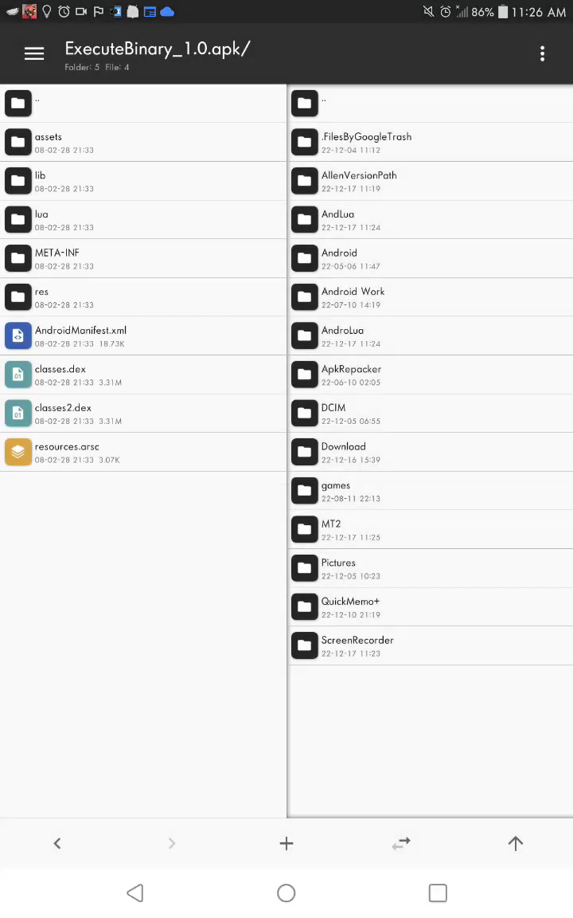
left_click(143, 191)
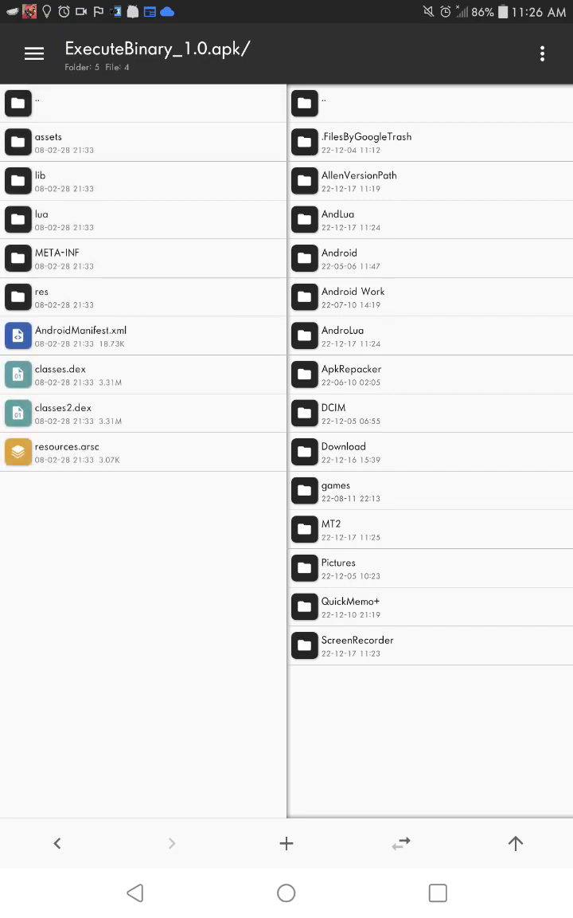
Step: Browse the APK's lua and nested assets folders to find grenade_on and grenade_off, then return to AndLua+
left_click(38, 219)
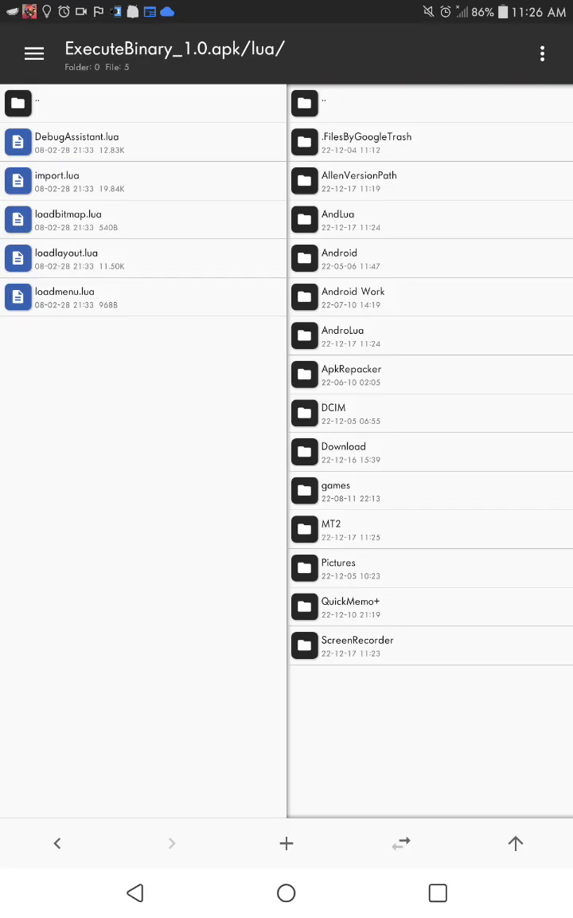
left_click(144, 181)
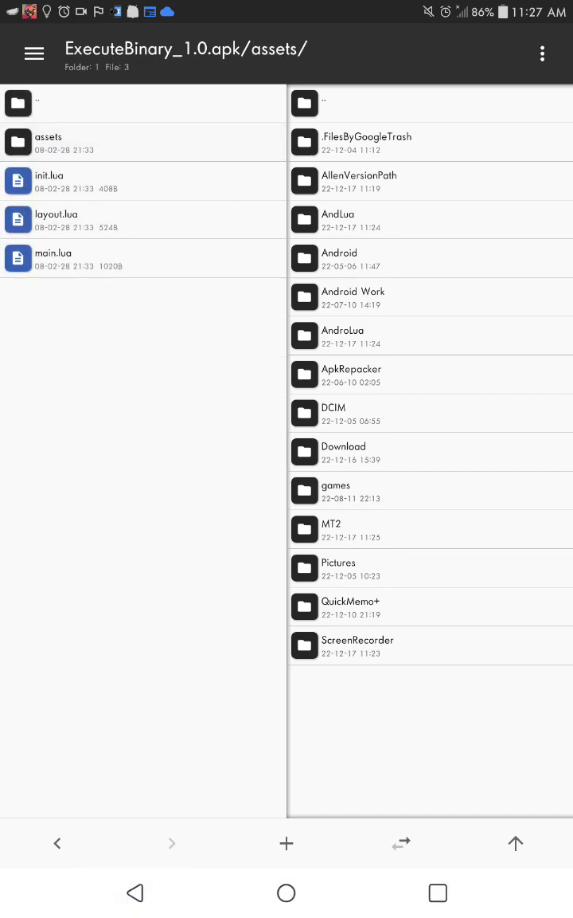
left_click(143, 142)
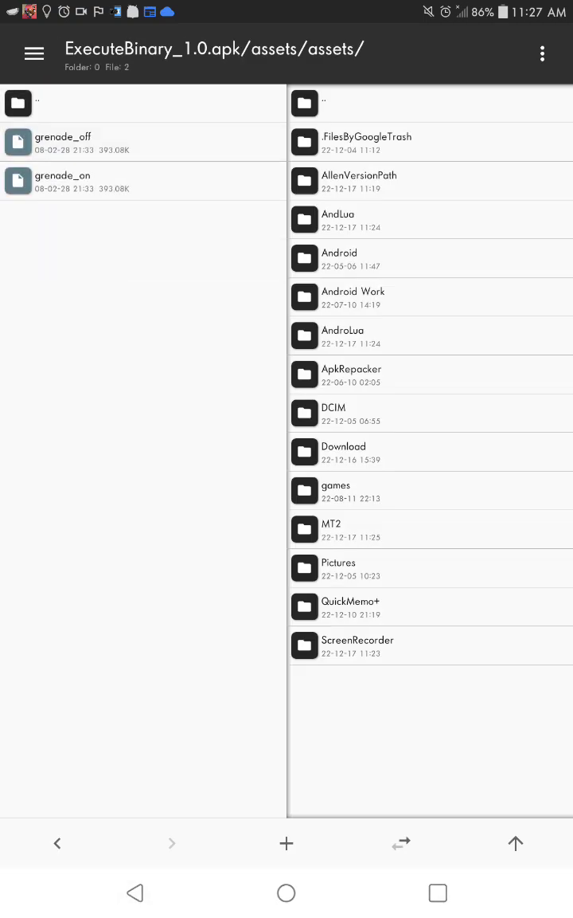
left_click(438, 893)
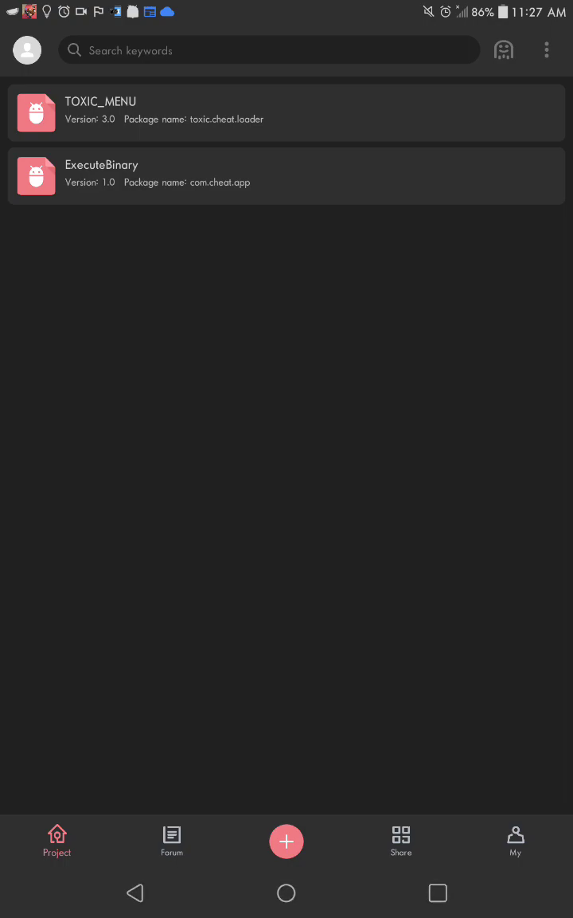
Step: Open the ExecuteBinary project and view layout.aly with its Cpp On and Cpp Off switches
left_click(107, 191)
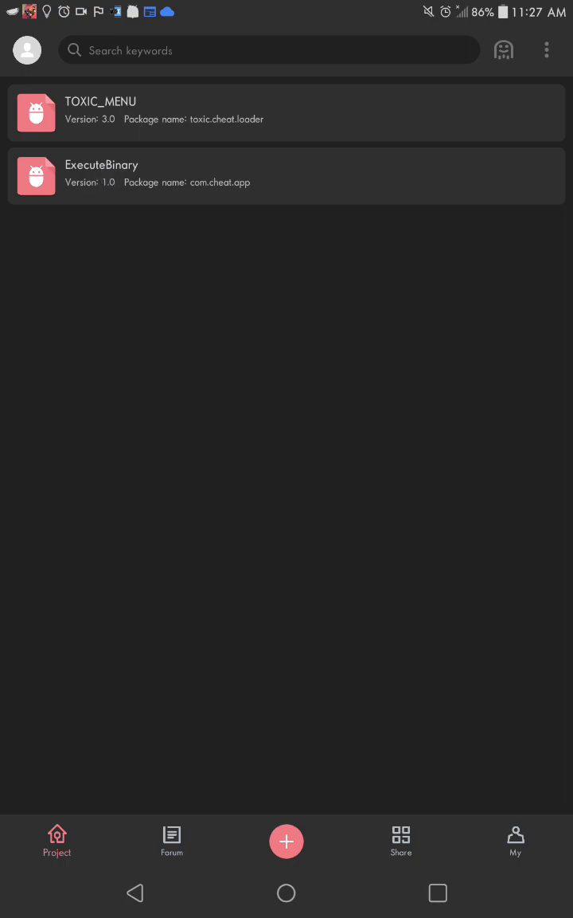
left_click(287, 175)
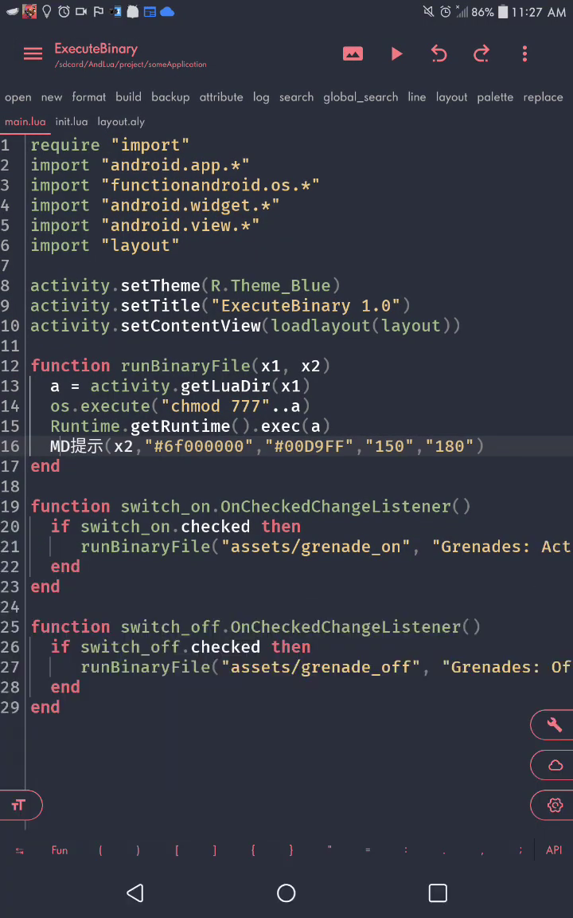
left_click(121, 121)
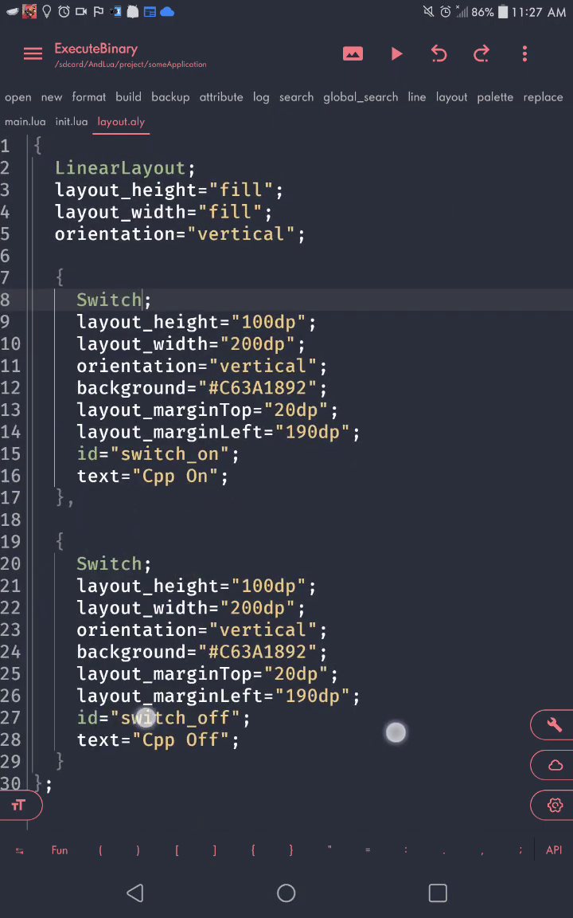
left_click(396, 54)
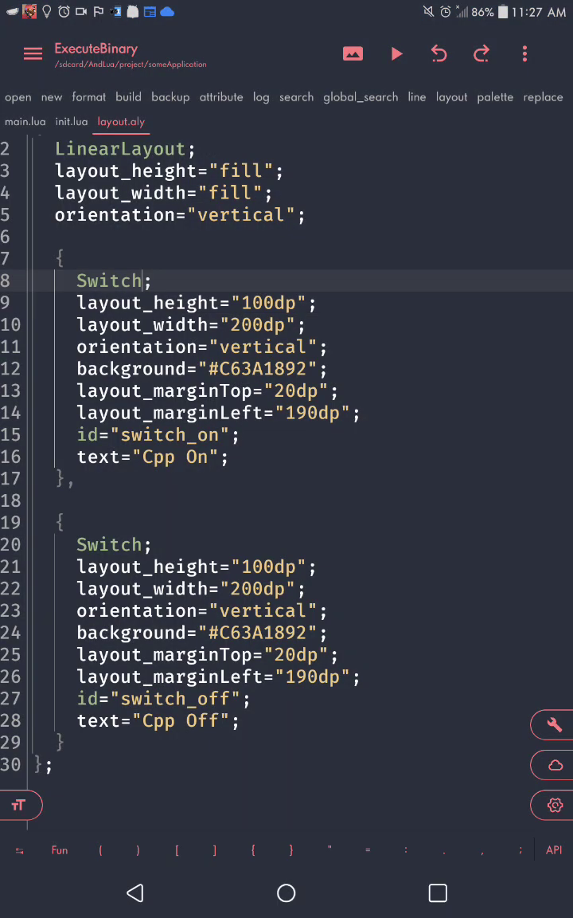
left_click(70, 121)
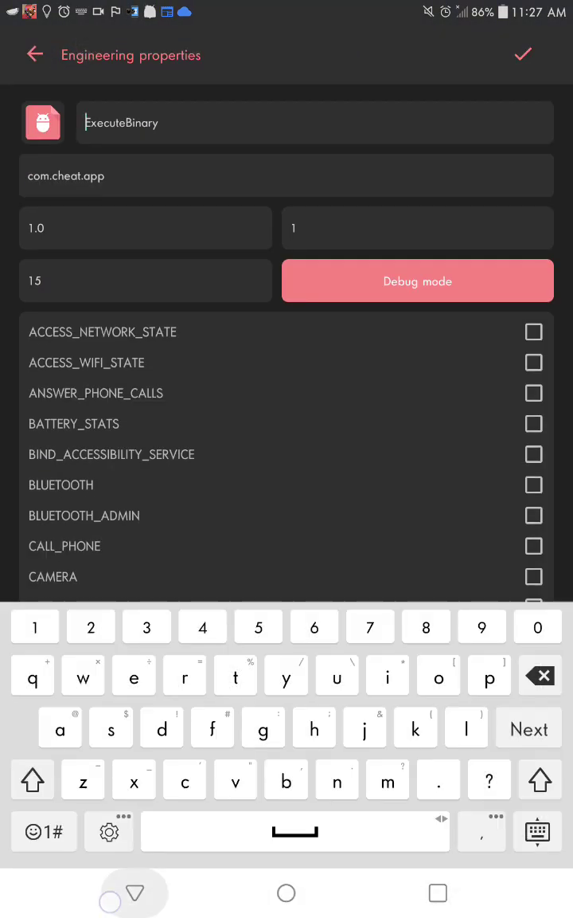
Step: Scroll ExecuteBinary's permission checklist, checking internet and external storage access
scroll("down", 3)
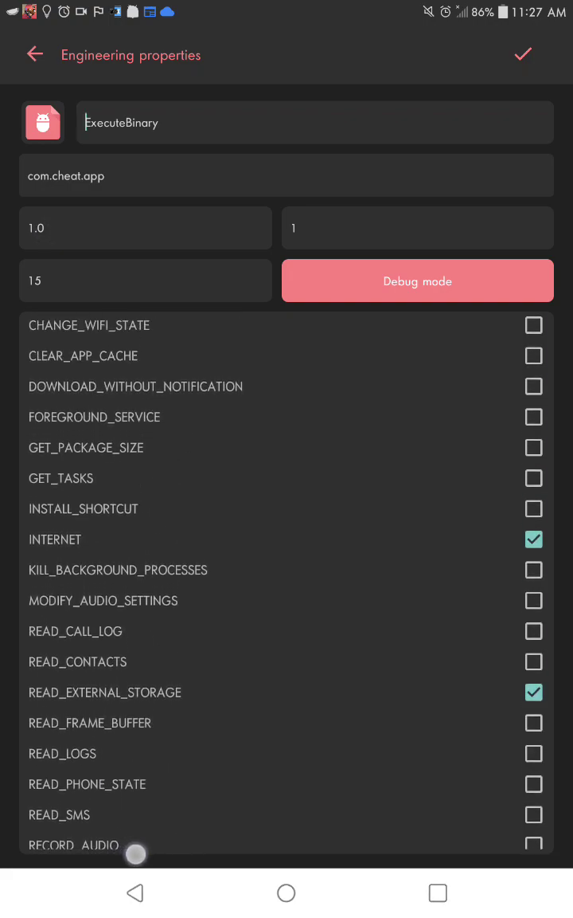
scroll("down", 3)
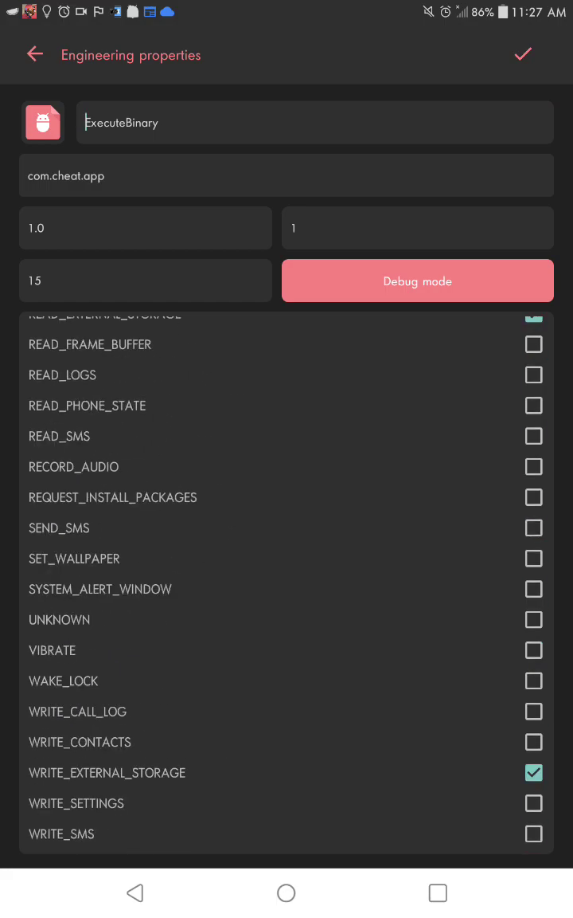
scroll("up", 3)
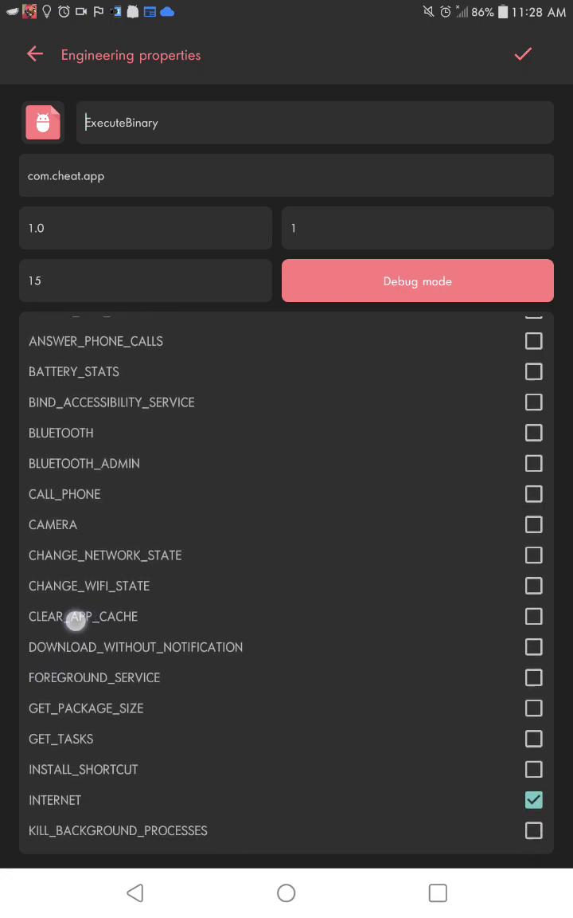
scroll("down", 3)
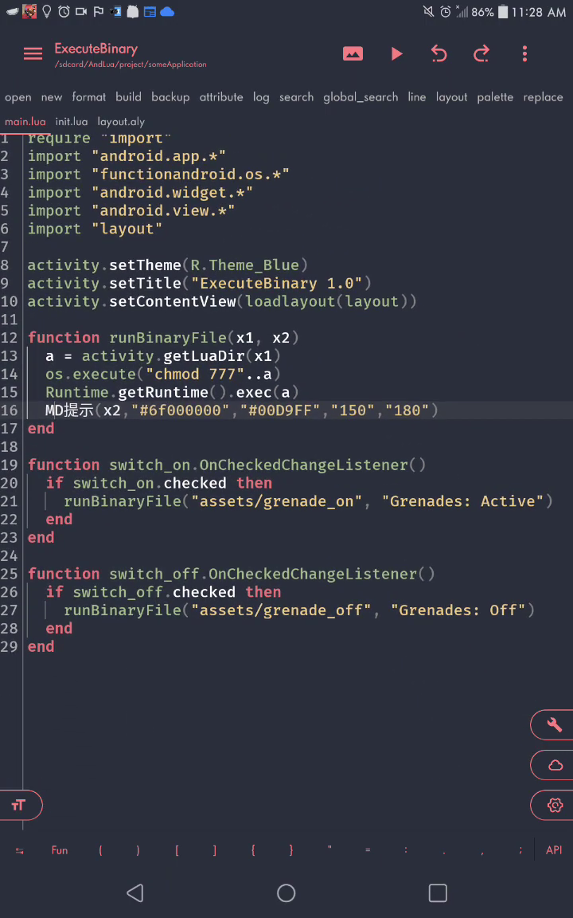
Step: Revisit layout.aly's switch definitions, then return to main.lua's grenade switch handlers
left_click(371, 301)
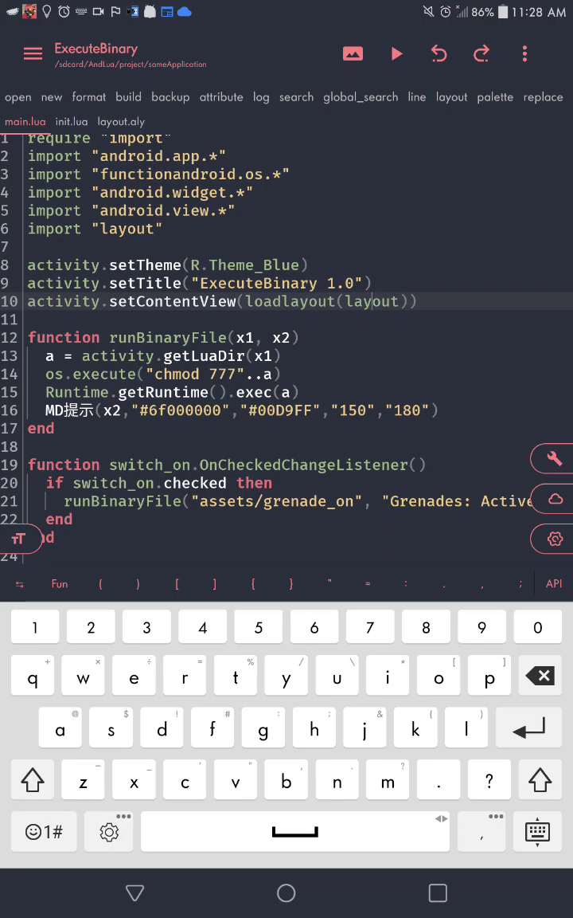
left_click(120, 121)
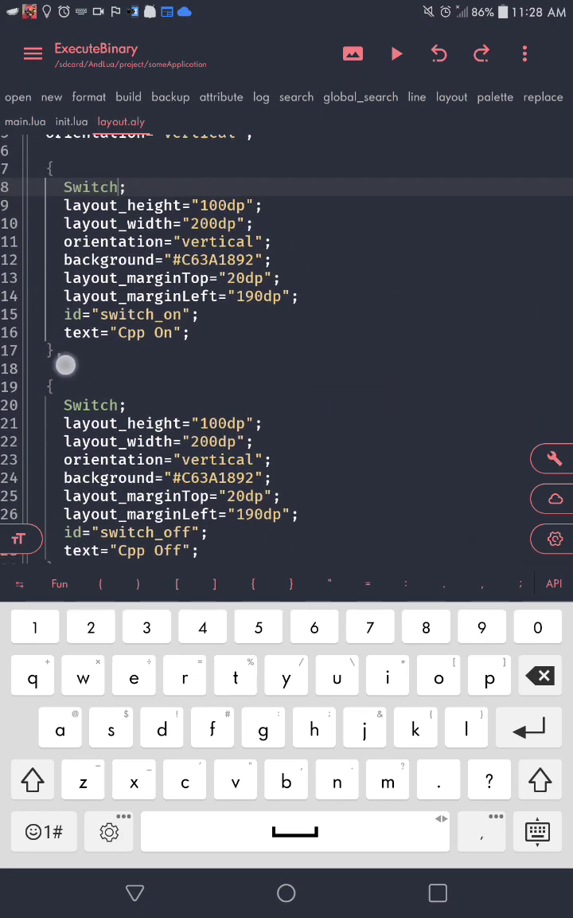
left_click(26, 121)
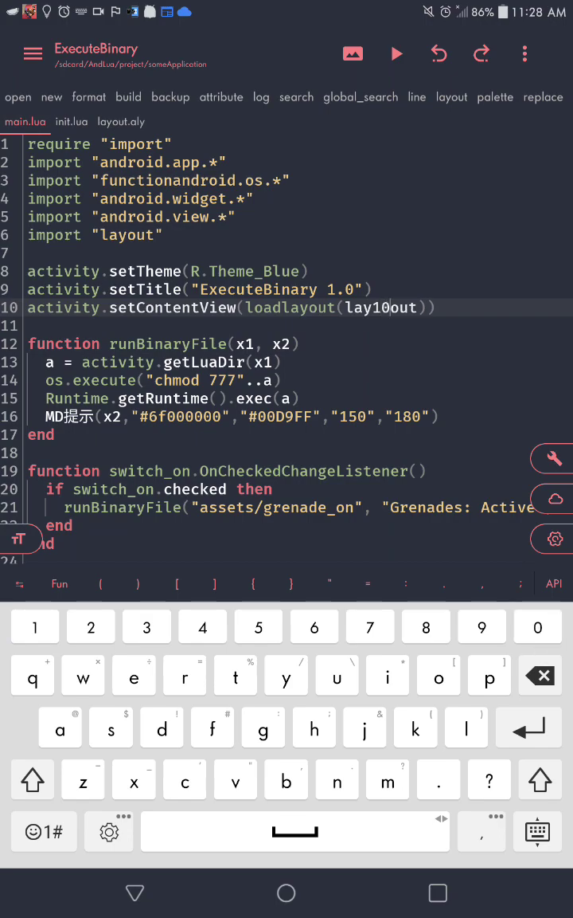
key("Backspace")
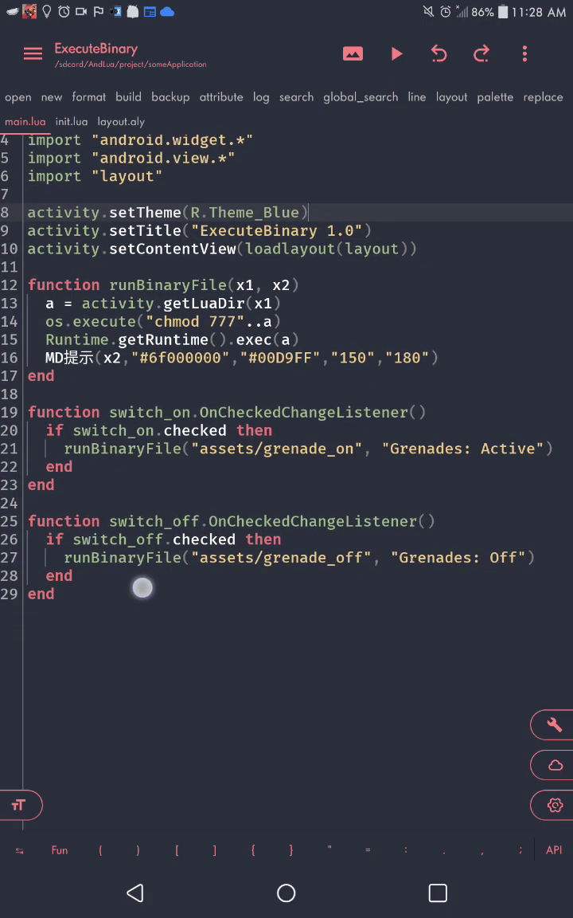
left_click(144, 588)
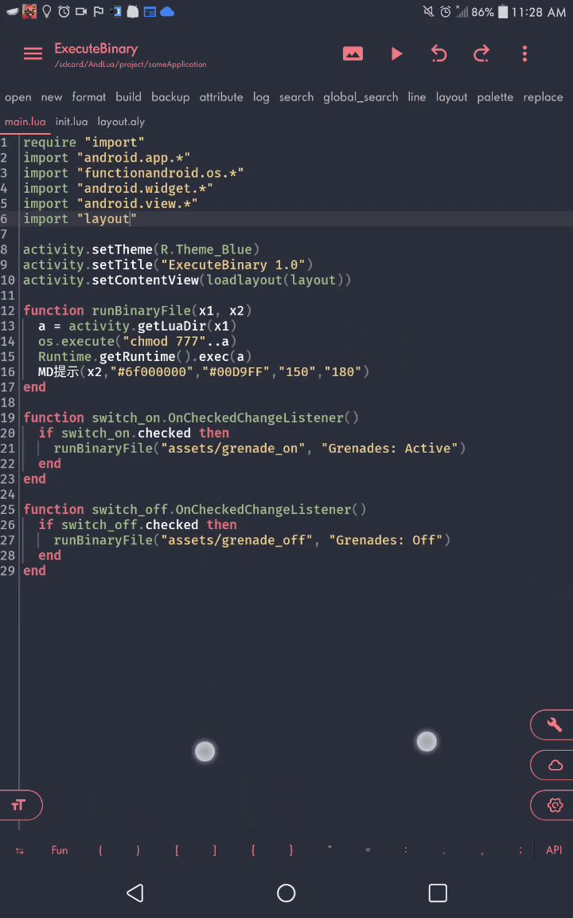
left_click(22, 804)
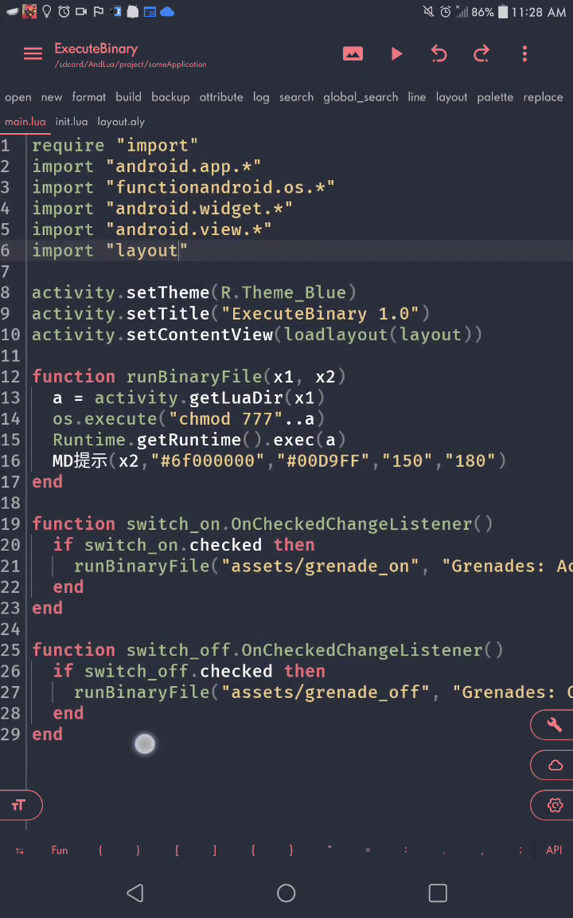
scroll("up", 3)
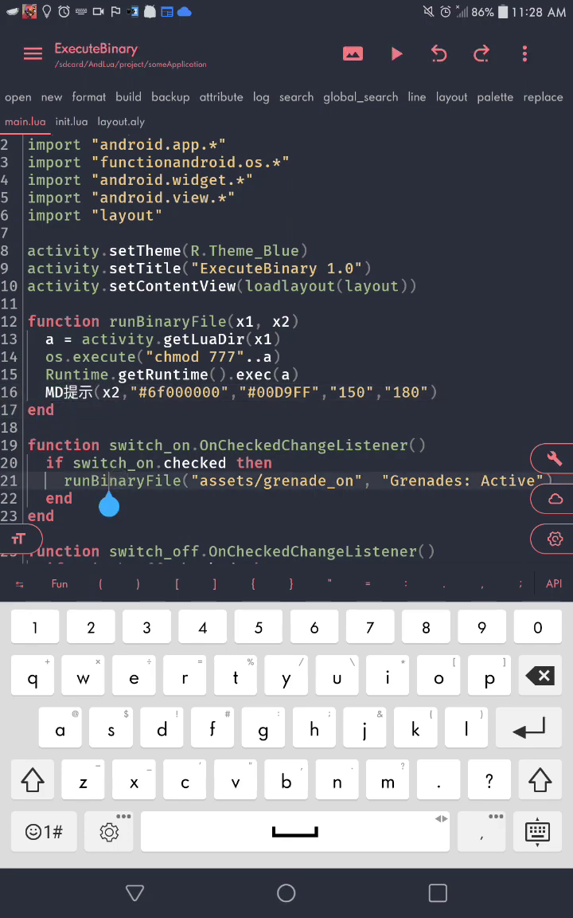
scroll("down", 3)
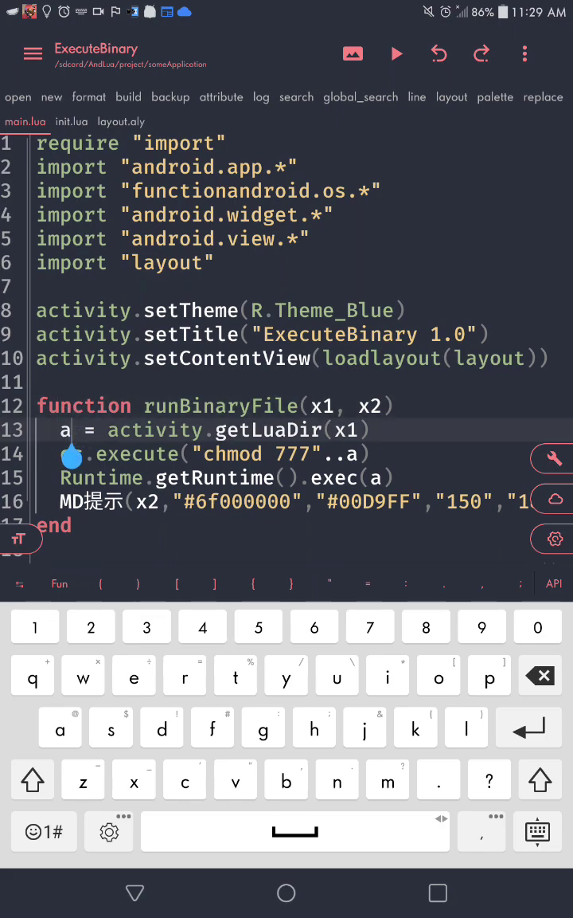
type("os")
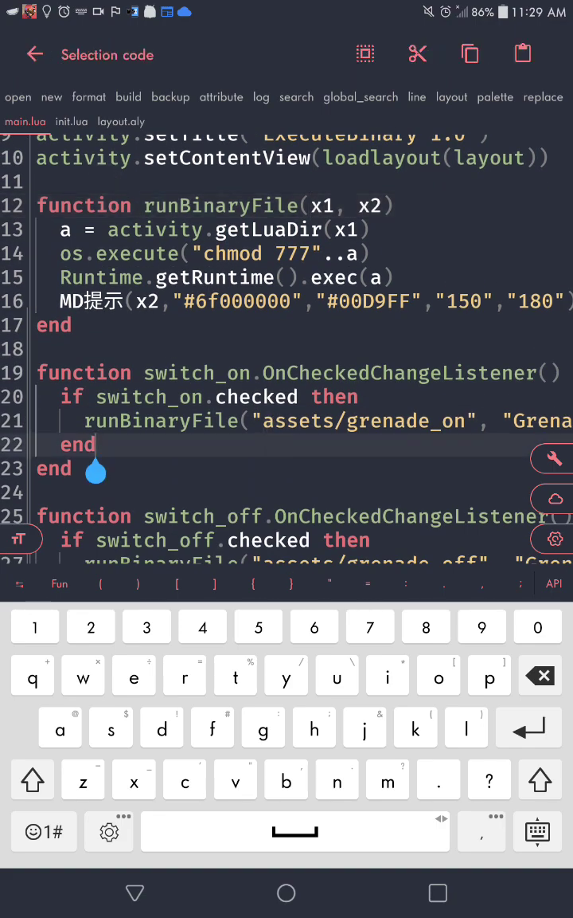
scroll("up", 3)
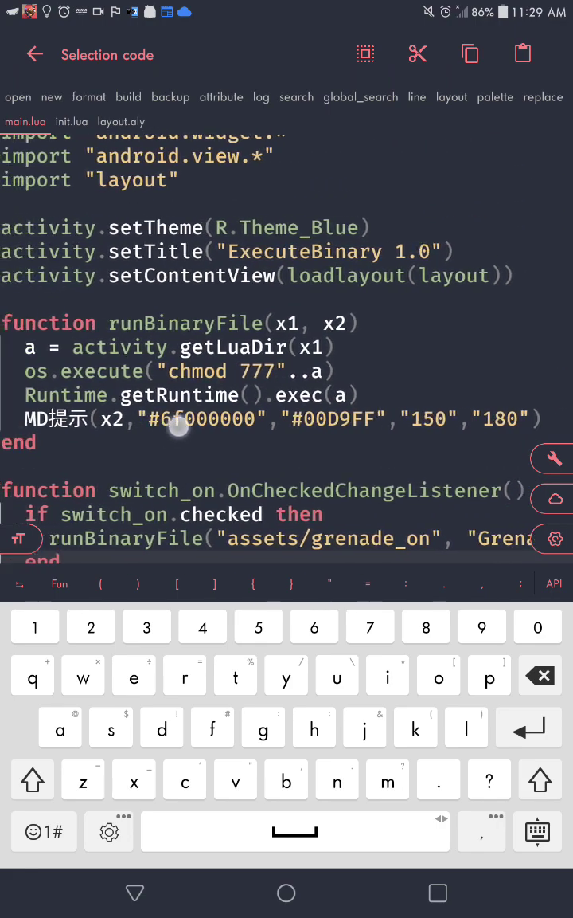
left_click(35, 54)
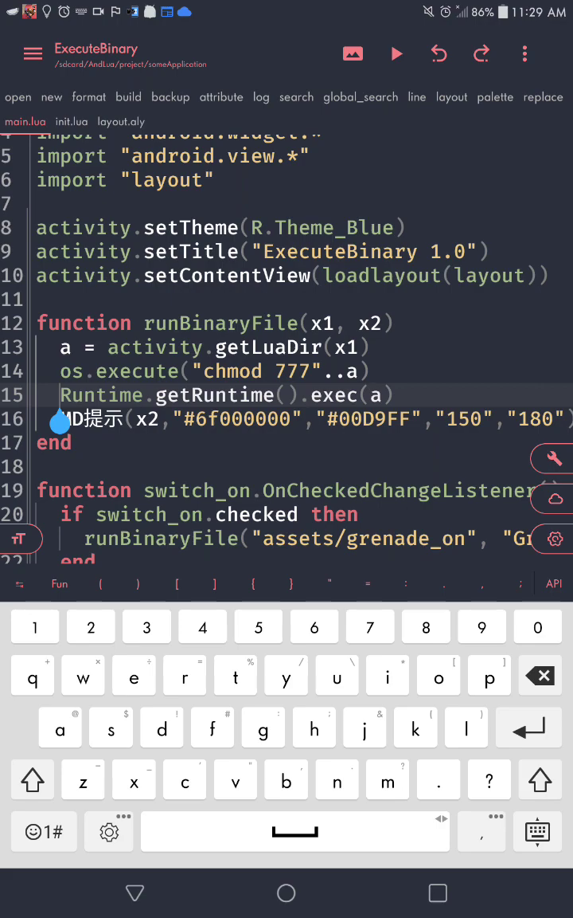
scroll("down", 3)
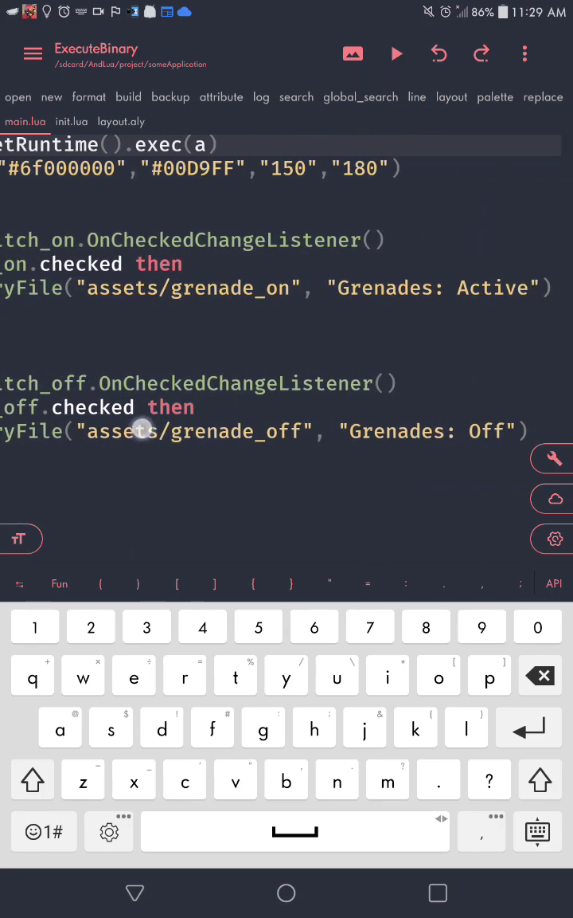
scroll("up", 3)
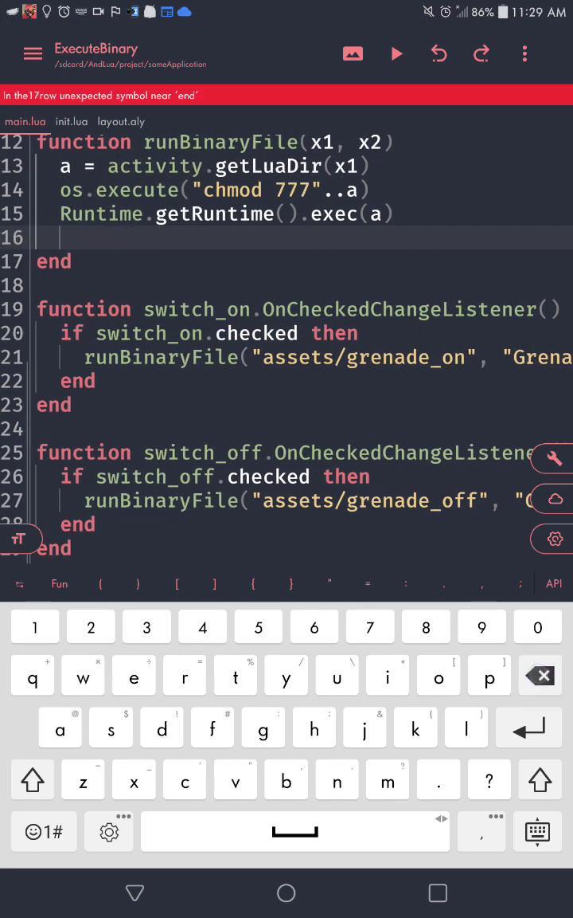
Step: Add print(x2) on line 16 inside runBinaryFile
type("print(x2")
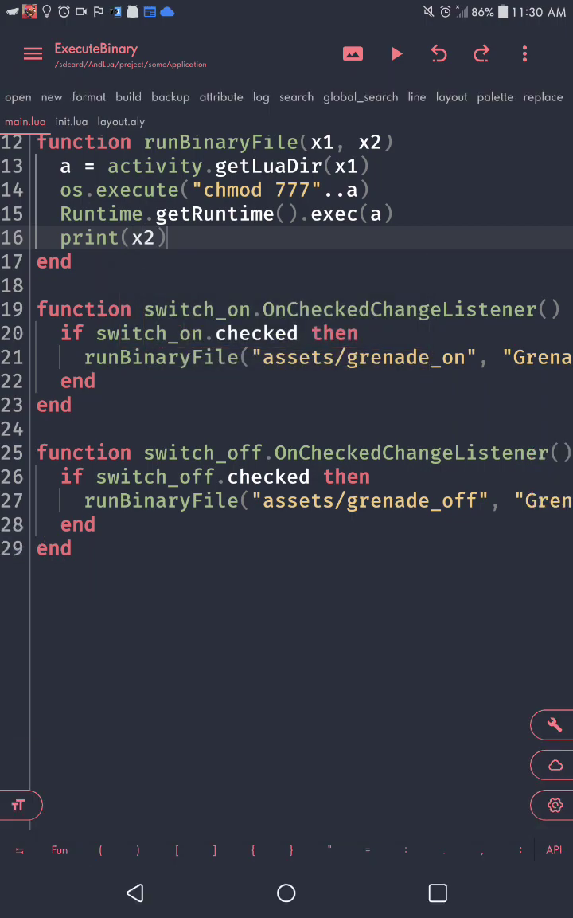
Step: Run ExecuteBinary, toggle Cpp On, and open the Prints log showing the permission-denied error
left_click(396, 53)
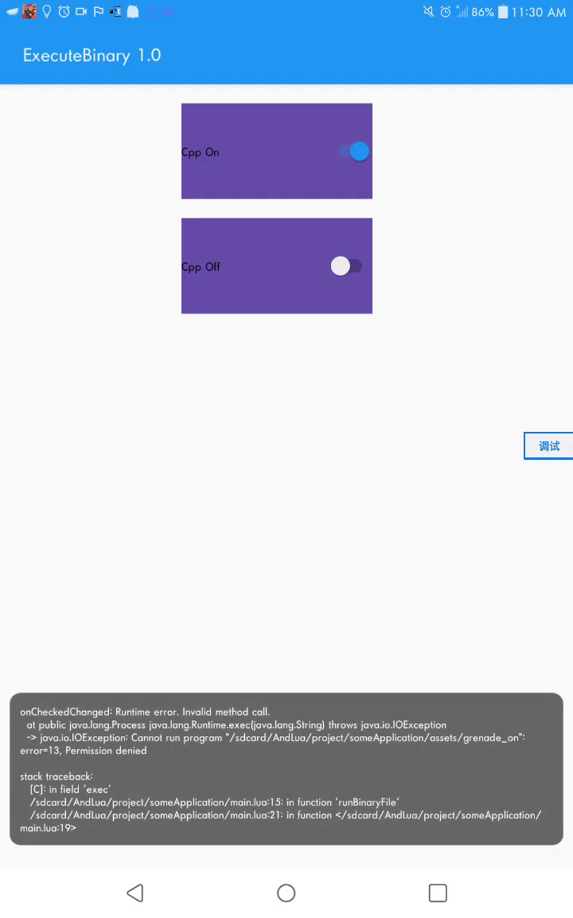
left_click(548, 446)
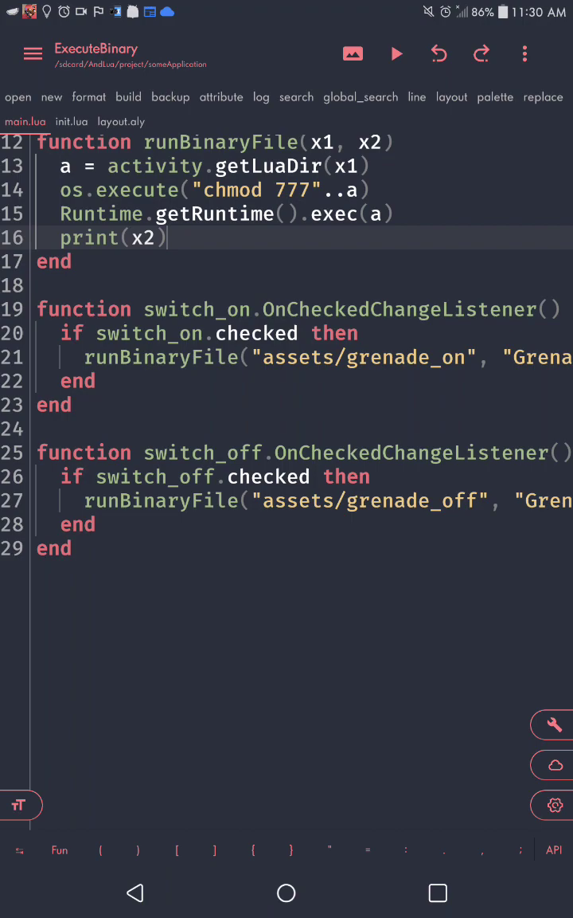
left_click(396, 54)
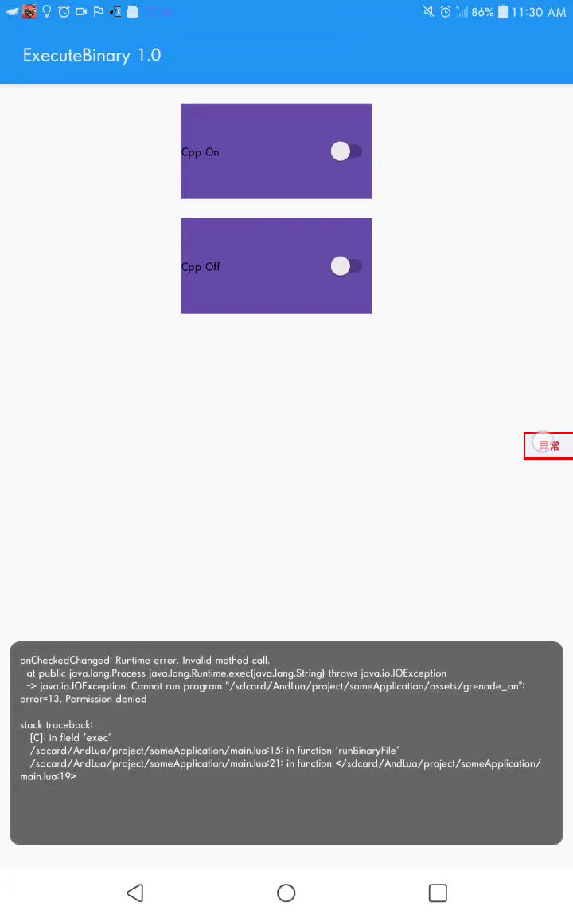
left_click(548, 445)
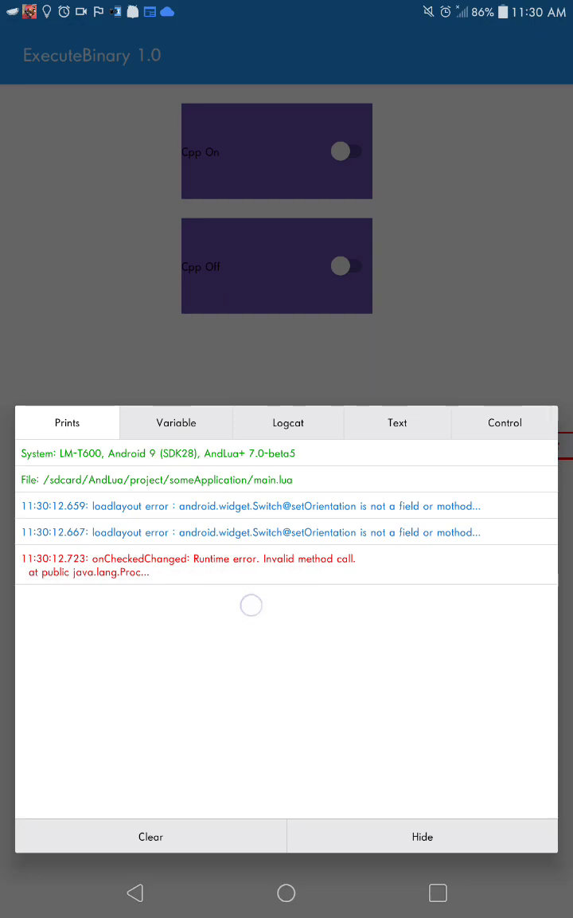
Step: Browse the debug Variable list including switch_on, then hide the app and return to main.lua
left_click(175, 423)
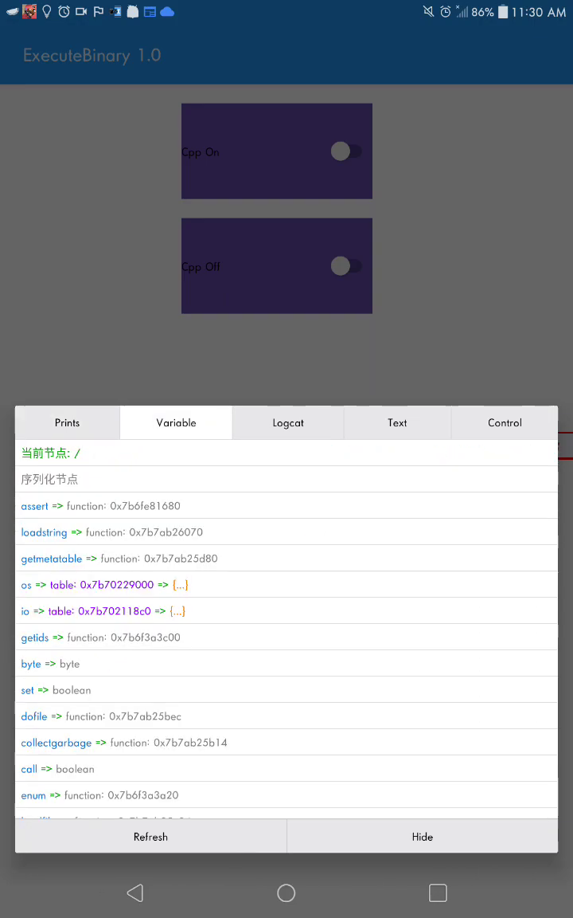
scroll("down", 3)
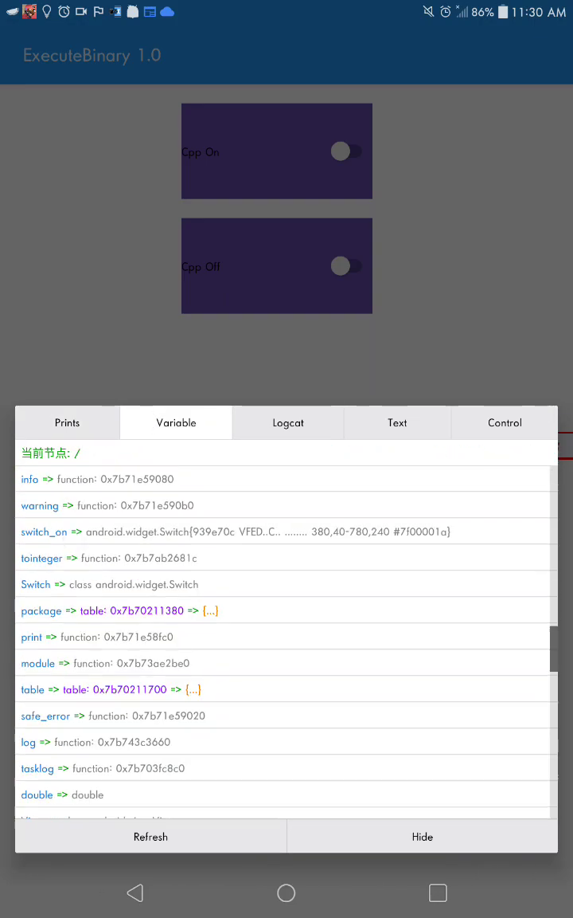
left_click(423, 837)
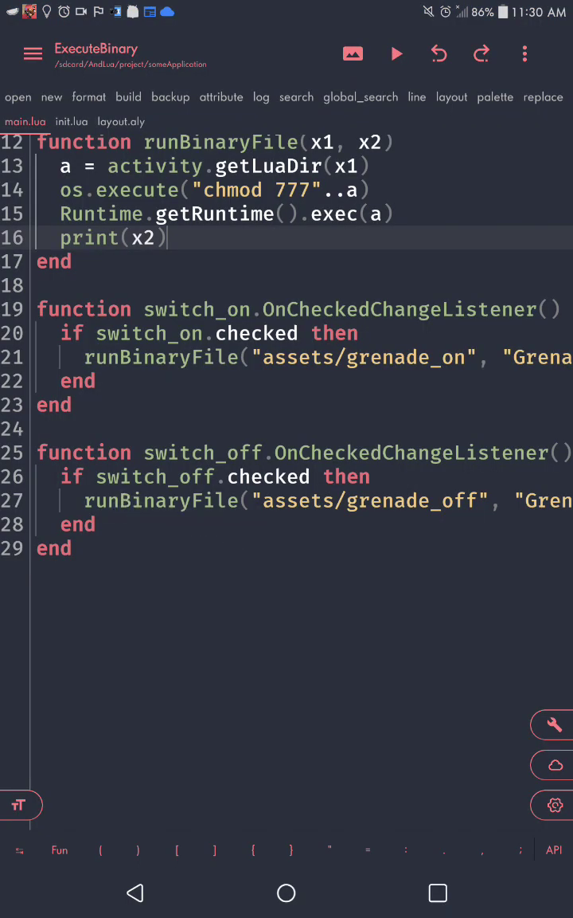
Step: Change line 16 to MD提示(x2,"#6f000000","#00D9FF",...) in runBinaryFile
type("MD")
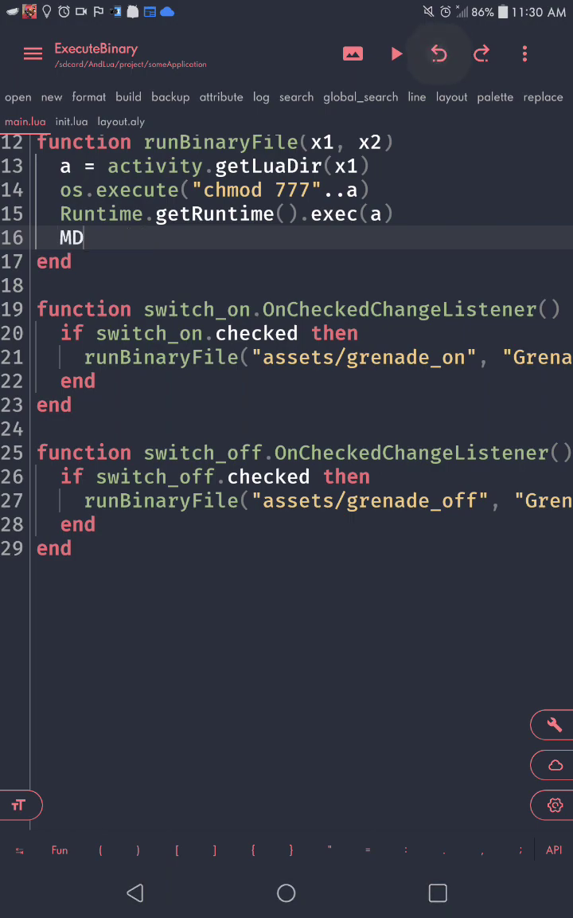
type("提示(x2,\"#6f000000\",\"")
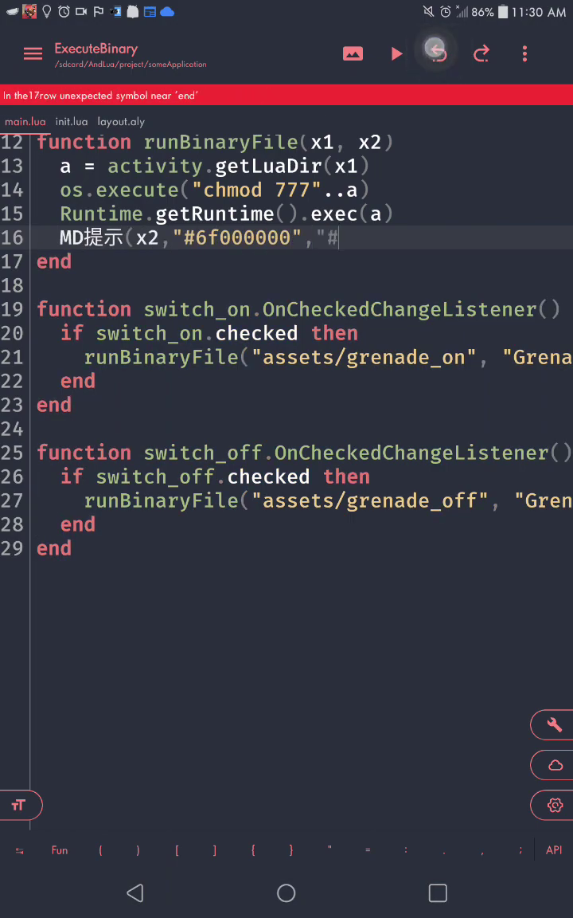
type("#00D9FF\",\"150\",\"180")
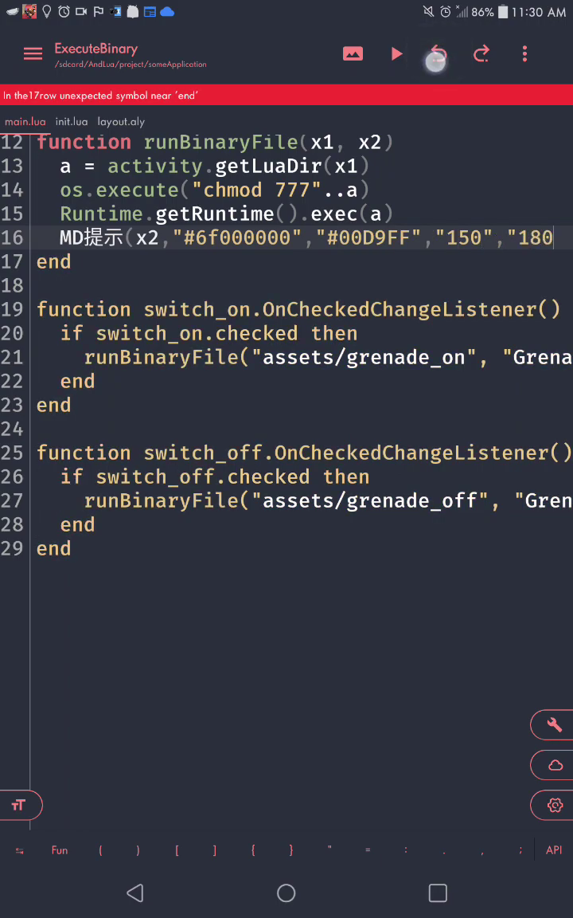
left_click(439, 53)
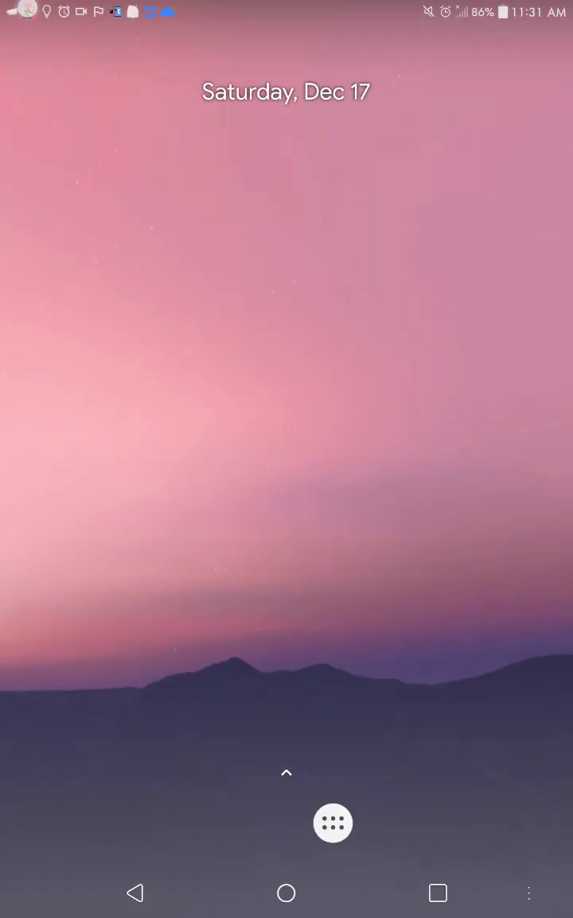
Step: Launch Payback² from the VirtualXposed app drawer
left_click(332, 823)
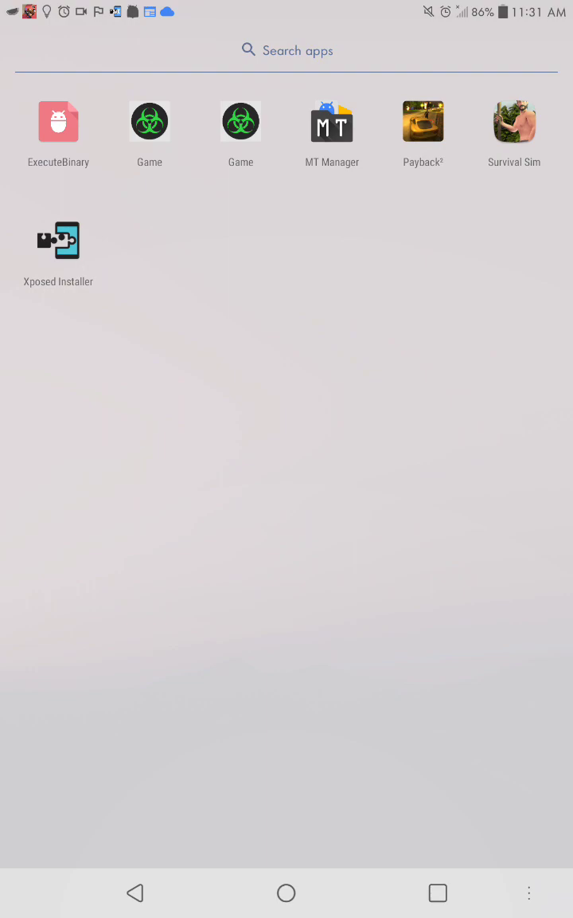
left_click(57, 121)
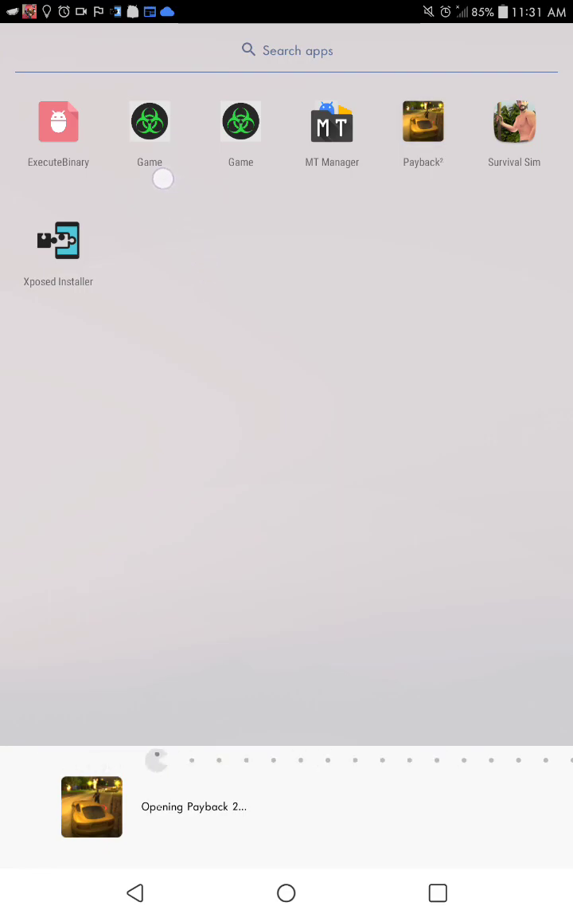
left_click(423, 121)
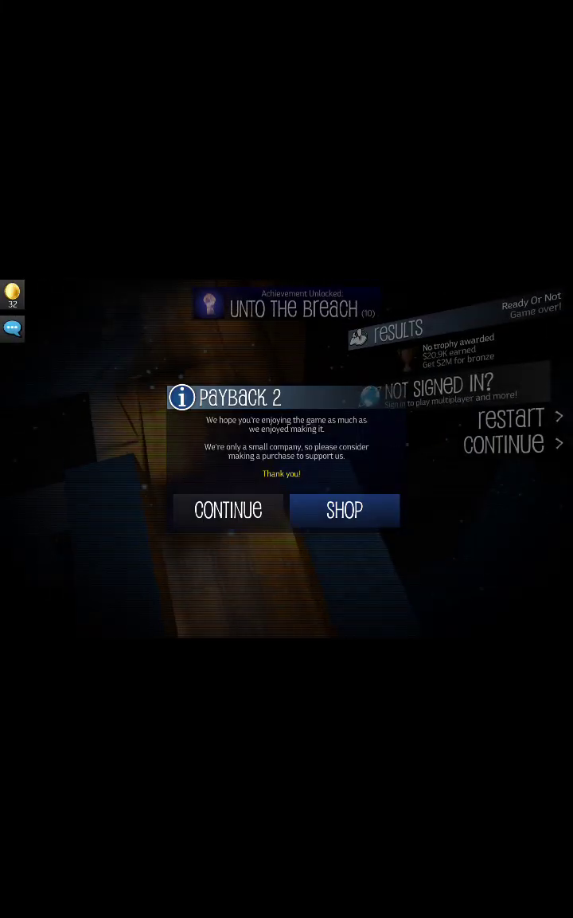
left_click(229, 510)
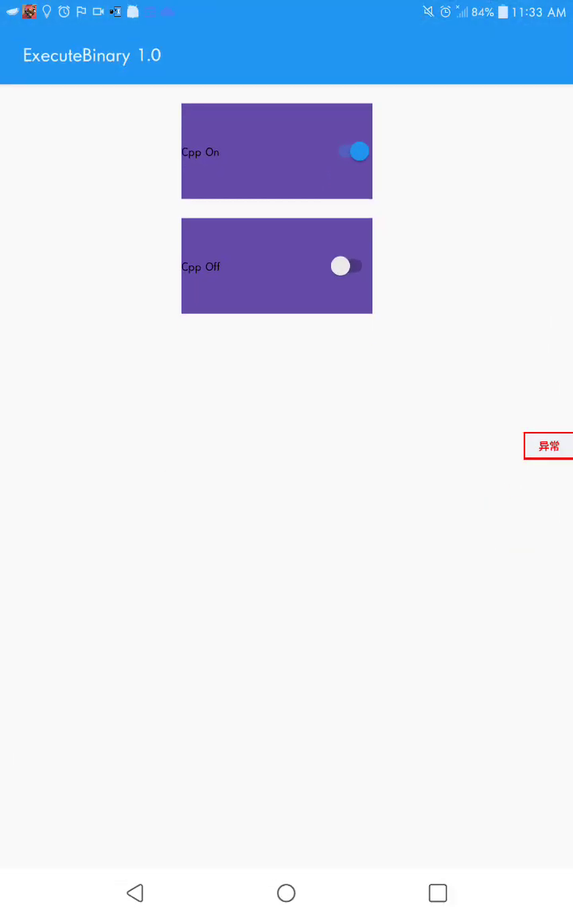
Step: Return to the running Payback 2 gameplay from ExecuteBinary
left_click(344, 266)
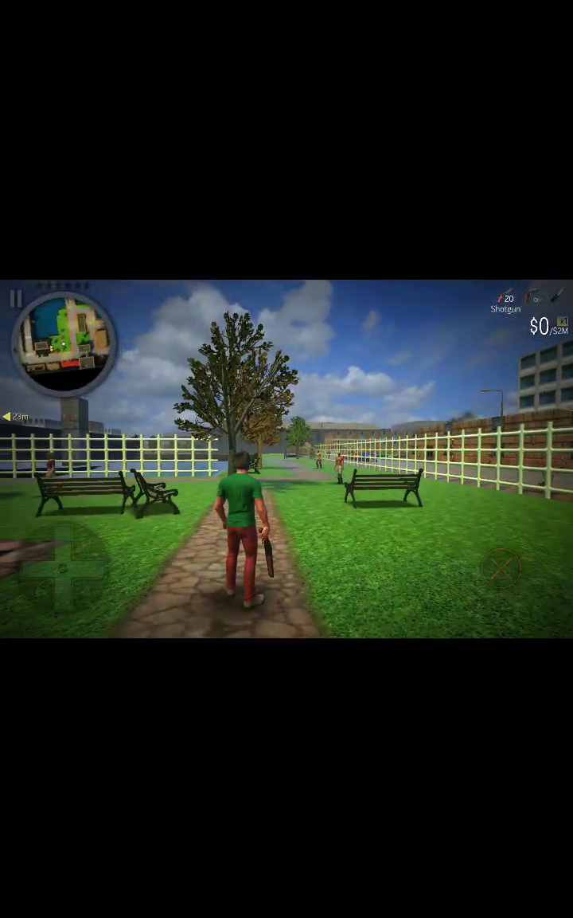
Step: Show the recent-apps overview with the VirtualXposed and Payback 2 cards
left_click(59, 565)
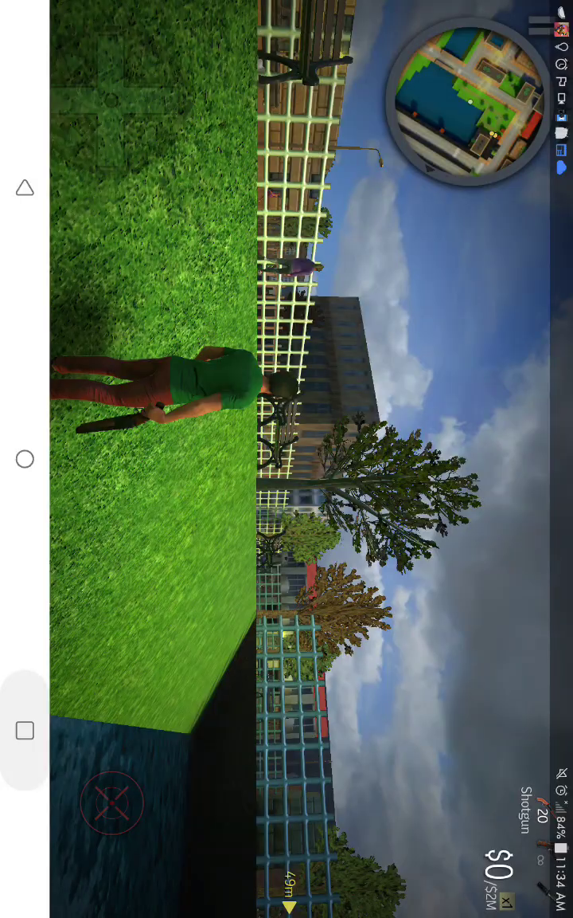
left_click(438, 892)
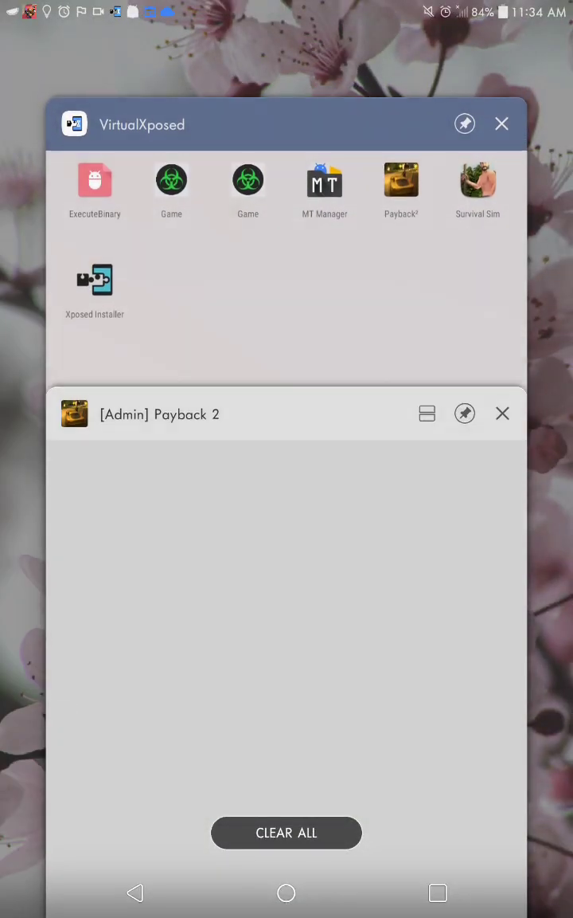